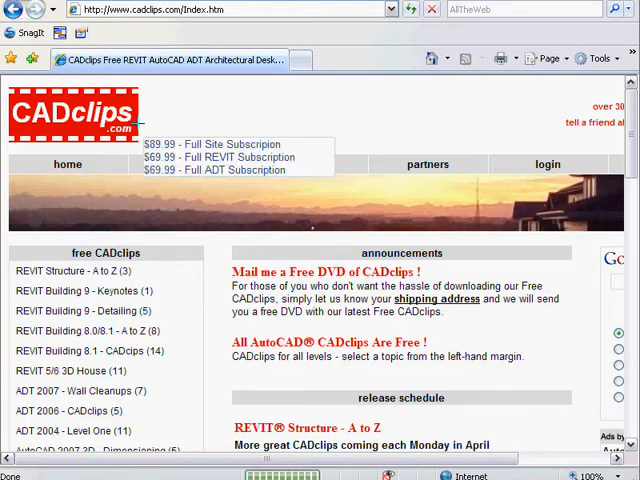
- Scroll down the CADclips AutoCAD 2007 3D page past Lessons 6–25
scroll(down, 3)
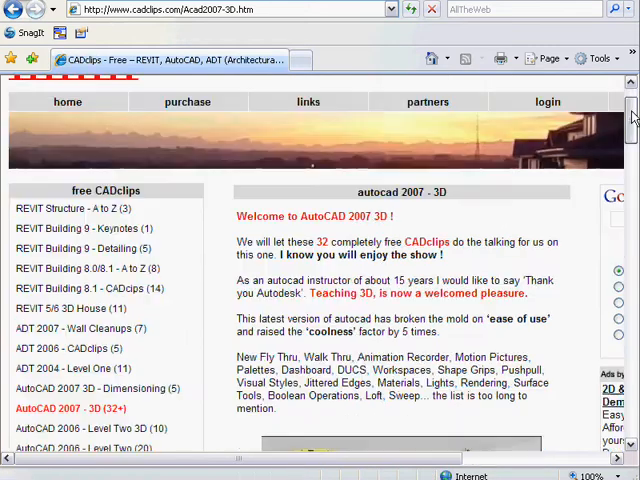
scroll(down, 3)
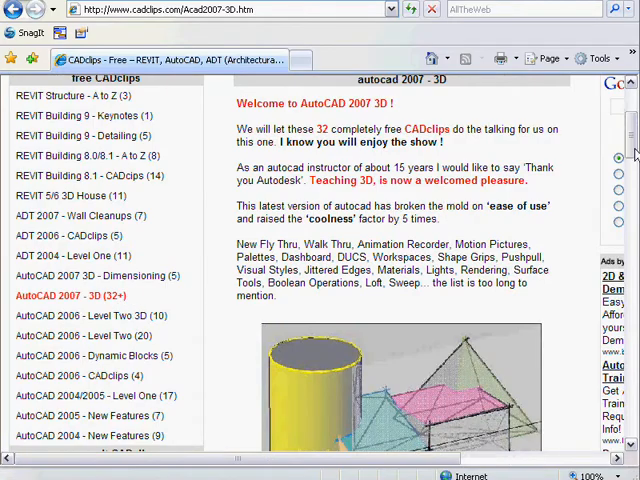
scroll(down, 3)
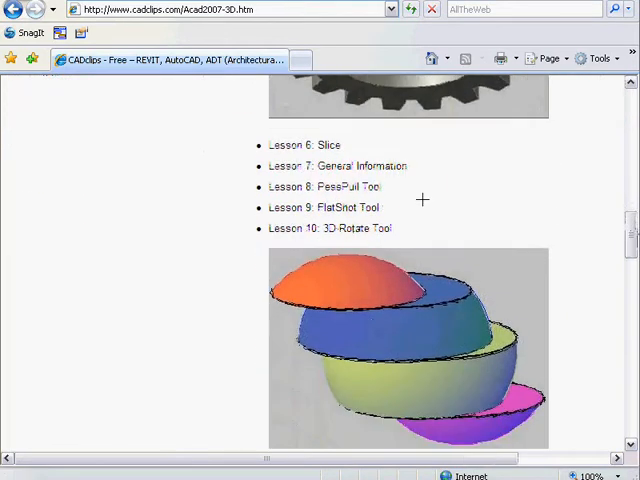
mouse_move(630, 230)
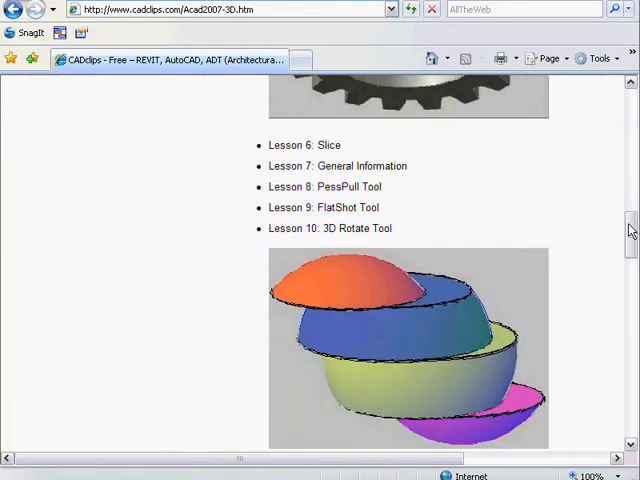
scroll(down, 3)
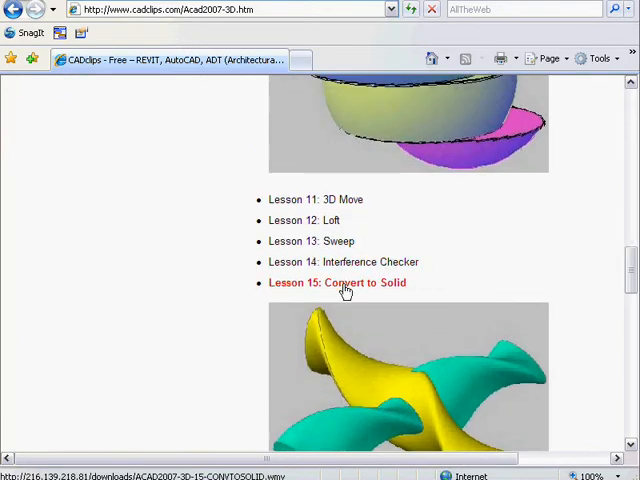
scroll(down, 3)
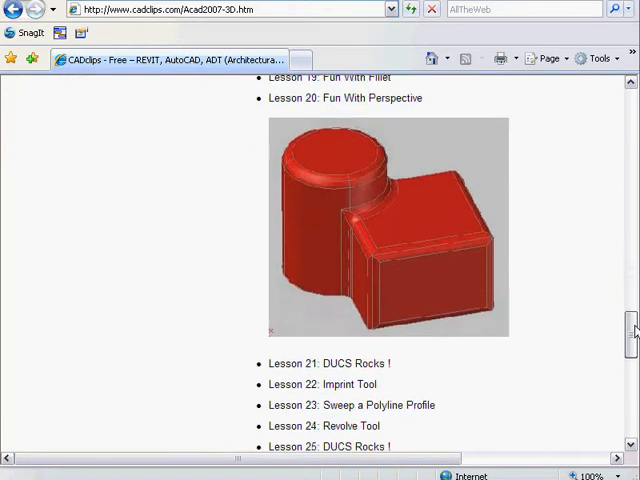
scroll(down, 3)
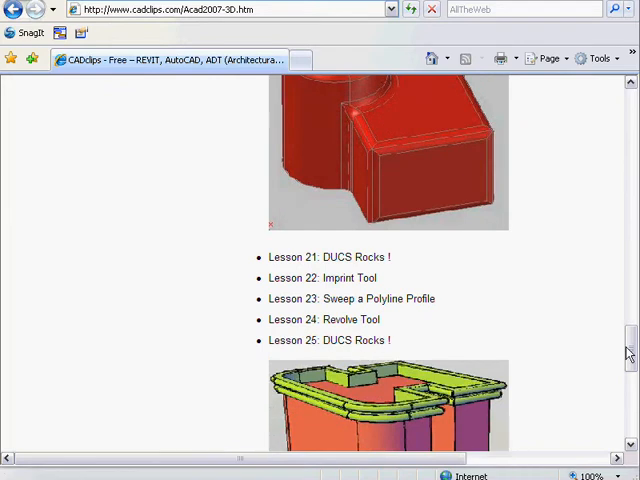
scroll(down, 3)
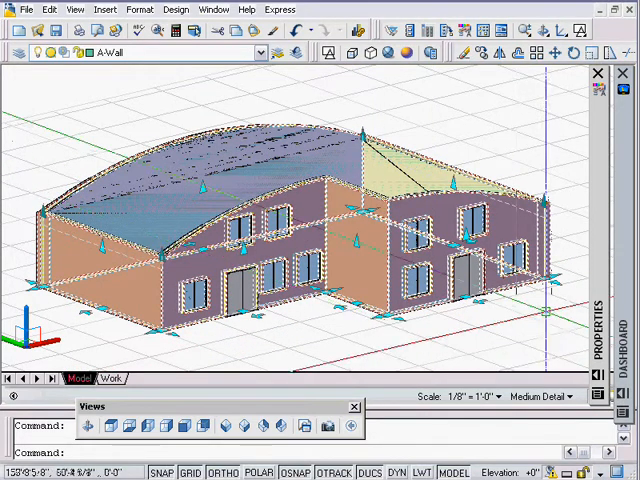
- Start Roof/Floor Line > Edit In Place on the selected walls
right_click(176, 100)
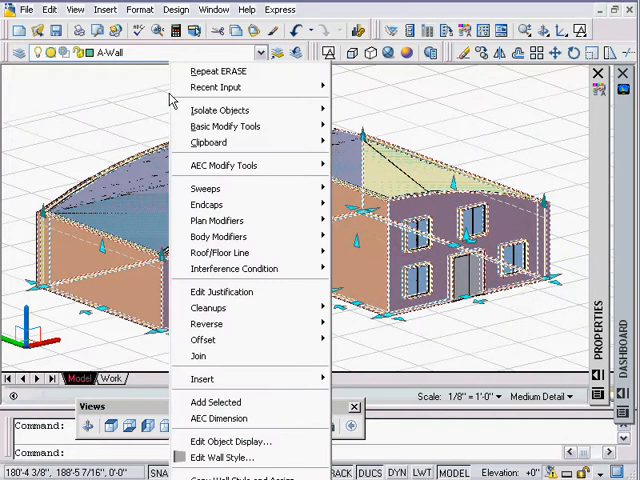
mouse_move(220, 252)
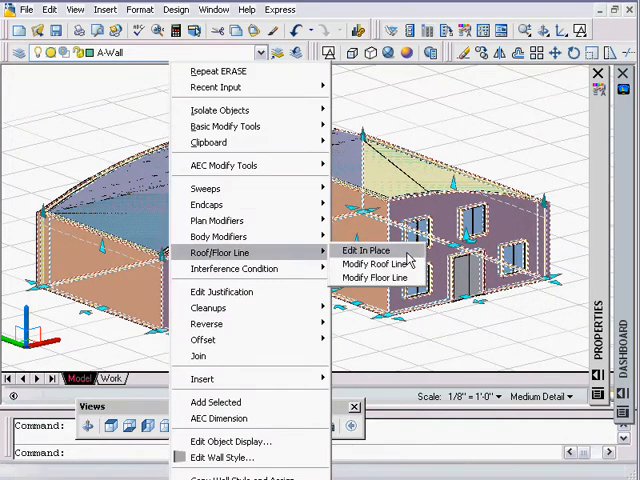
click(378, 264)
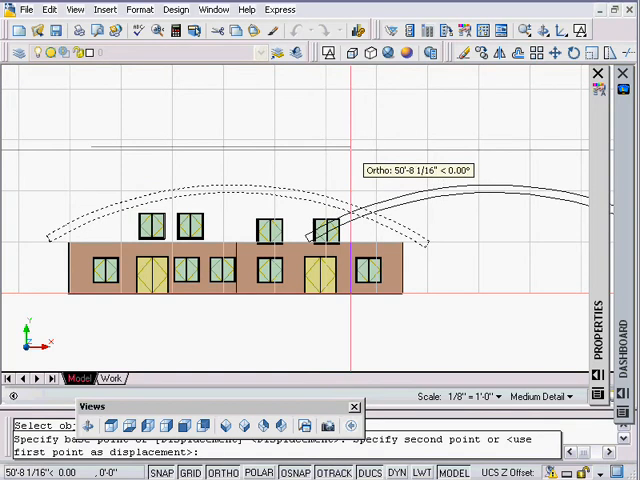
- Enter 75' and begin a line for the curved roof outline above the walls
text(75')
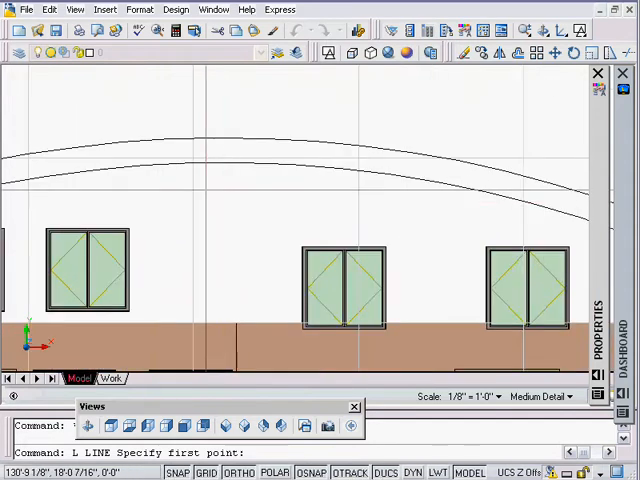
click(160, 138)
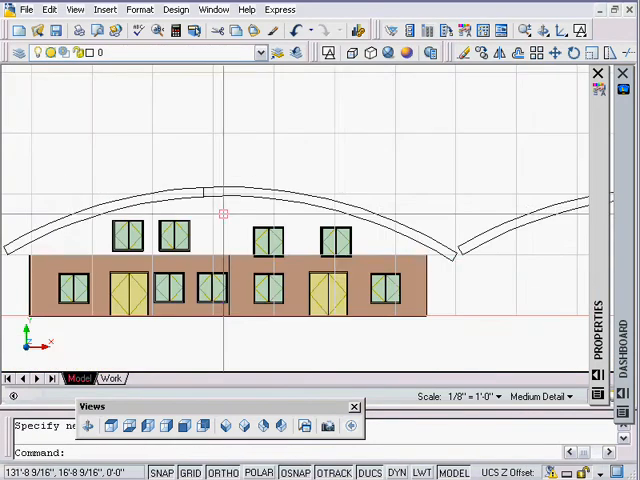
mouse_move(264, 216)
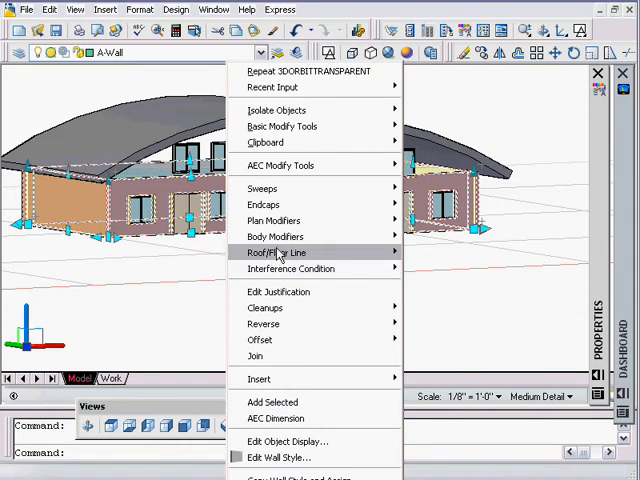
mouse_move(276, 252)
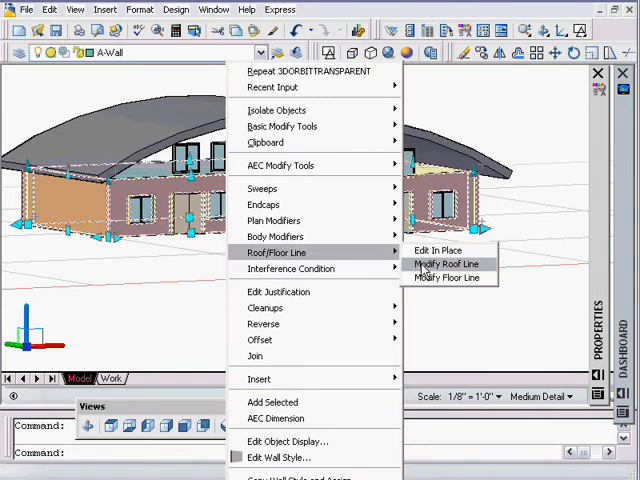
- Start Roof/Floor Line > Modify Roof Line on the selected walls
click(444, 264)
text(Y)
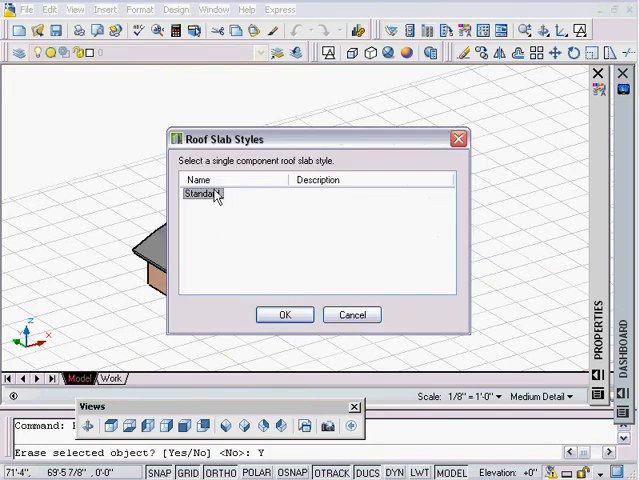
- Choose the Standard style for the converted roof slab
click(284, 314)
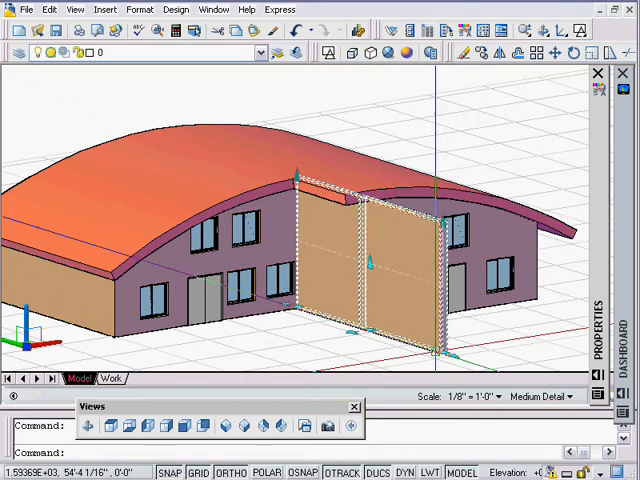
- Run Modify Roof Line on the front walls and choose A for Auto project
right_click(364, 256)
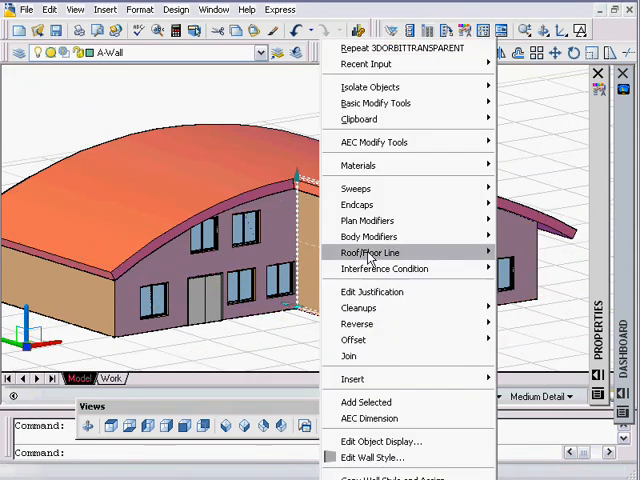
mouse_move(372, 252)
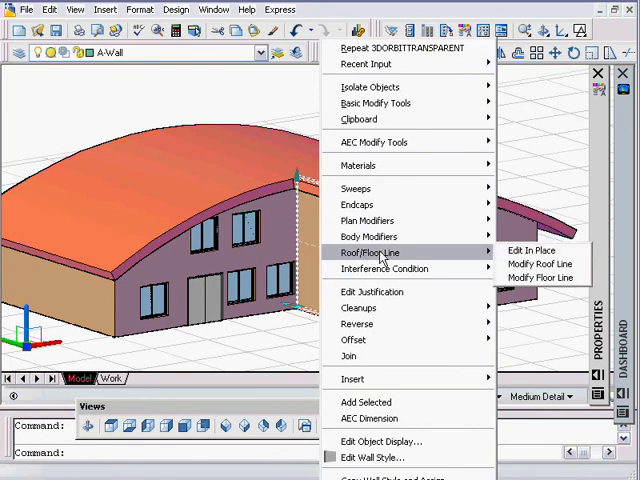
click(532, 264)
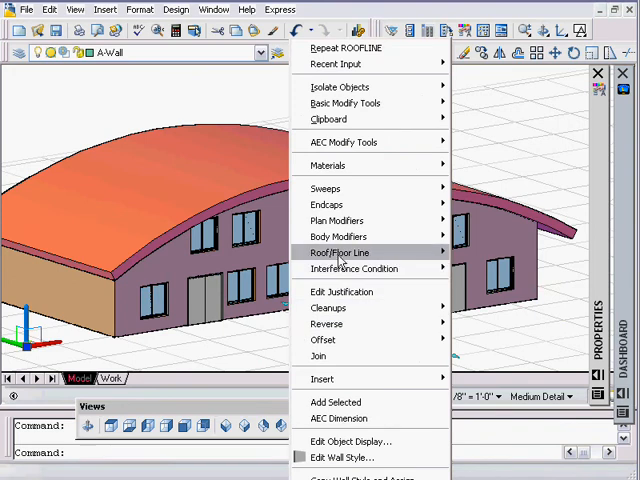
click(340, 252)
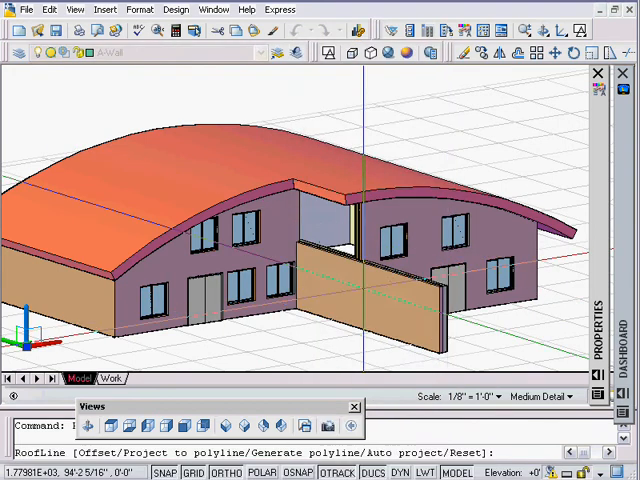
text(A)
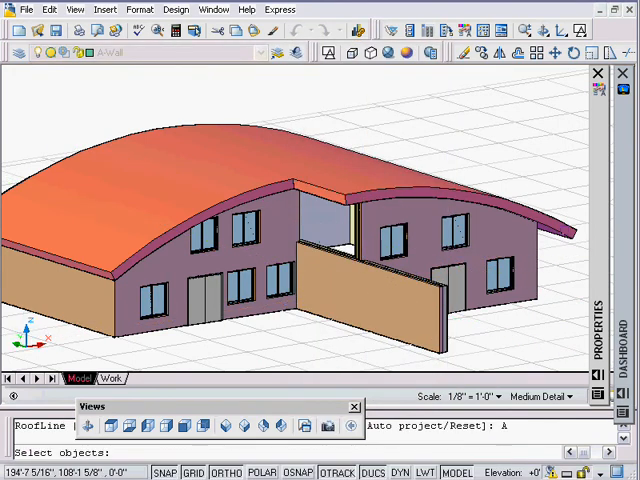